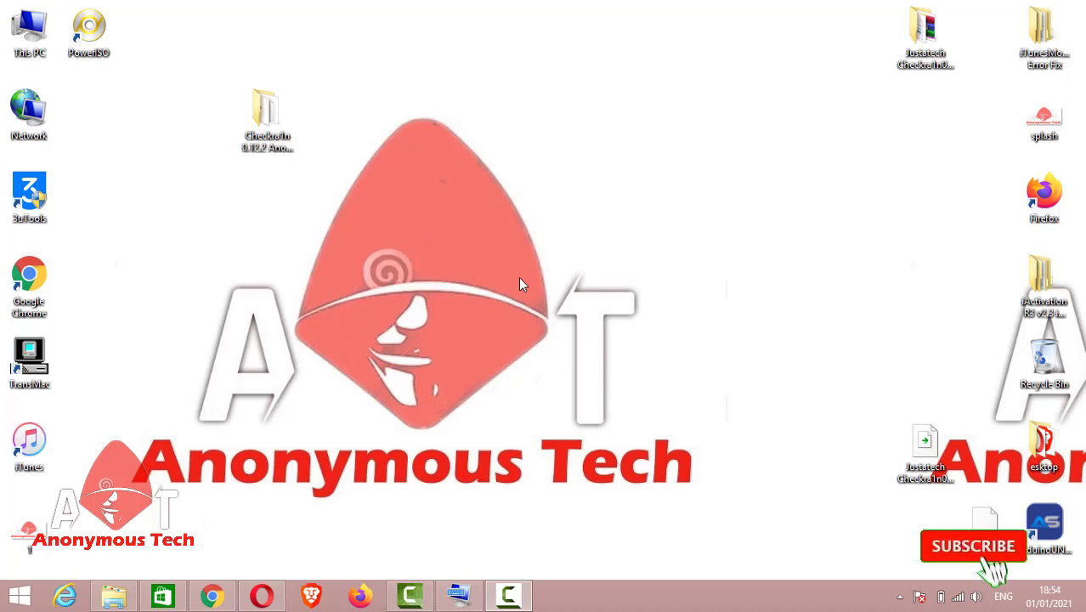
- Open the Checkra1n 0.12.2 Anonymous Tech folder and run rufus-3.13
click(973, 545)
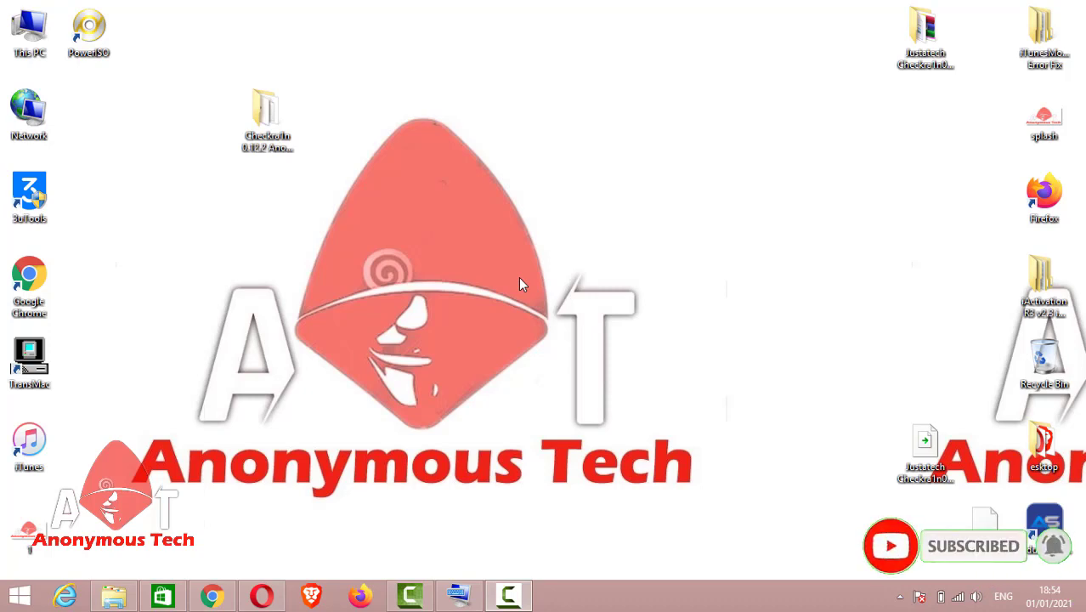
mouse_move(243, 126)
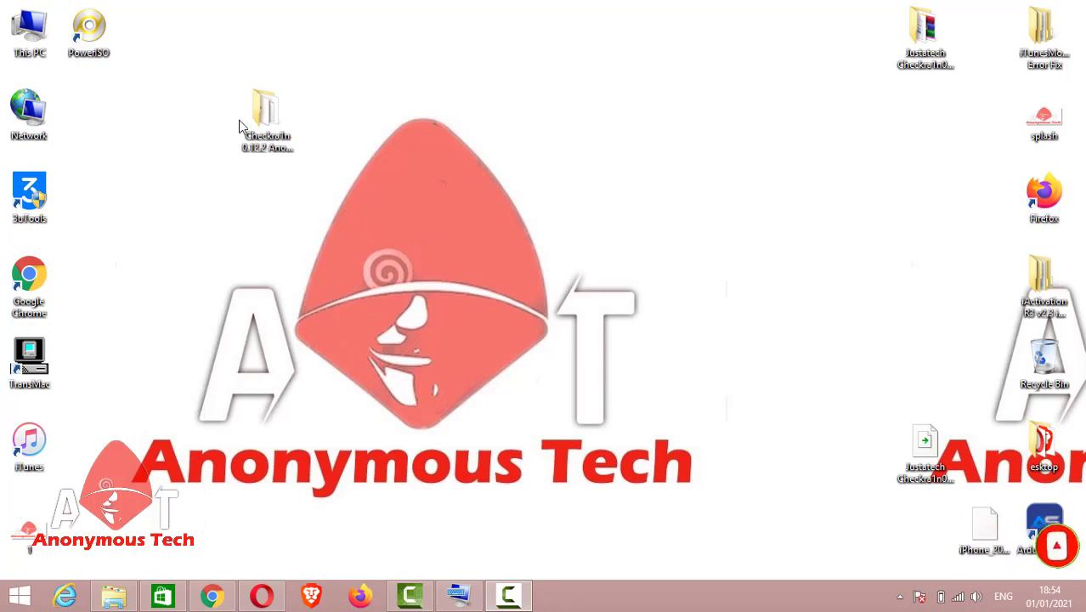
click(267, 119)
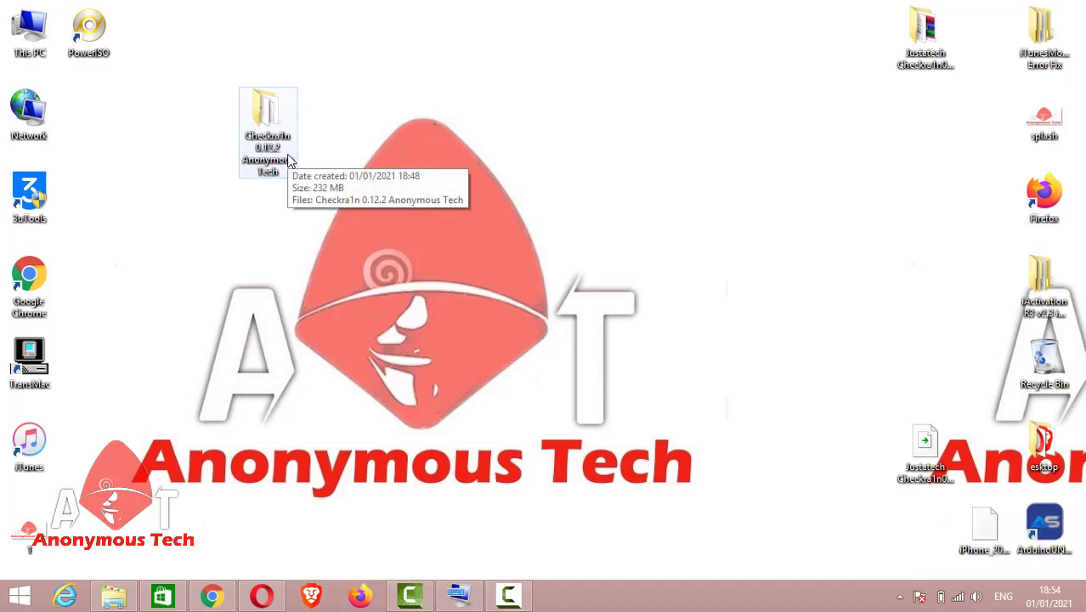
double_click(267, 119)
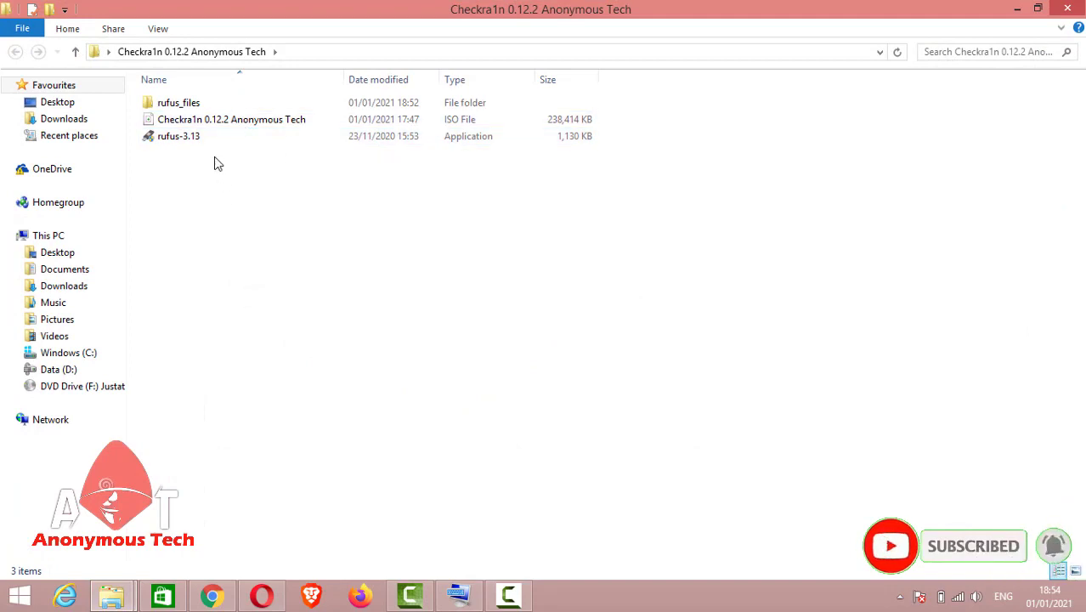
mouse_move(179, 136)
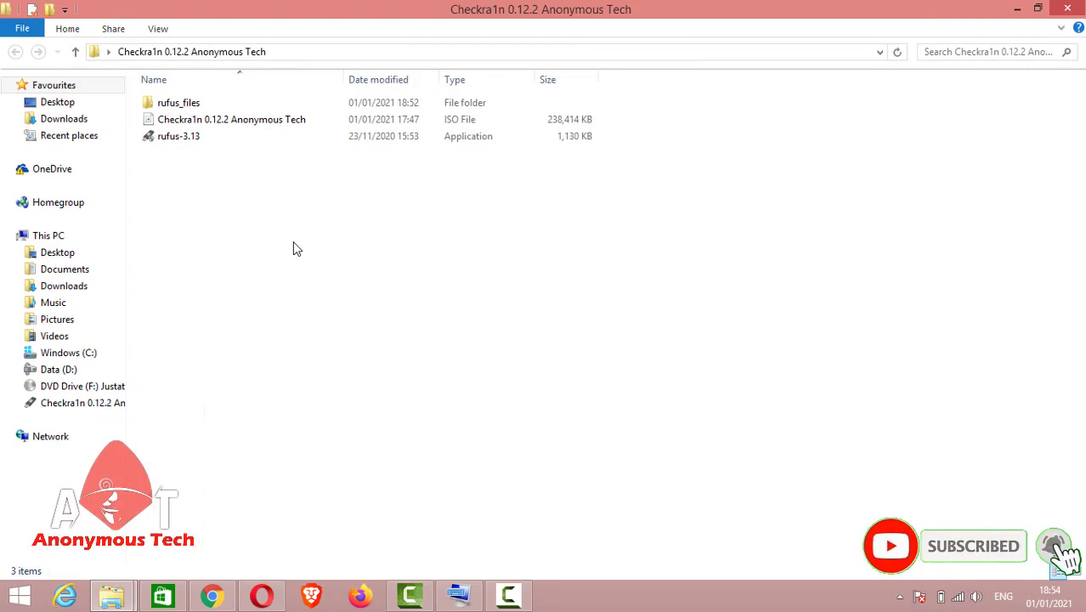
click(179, 136)
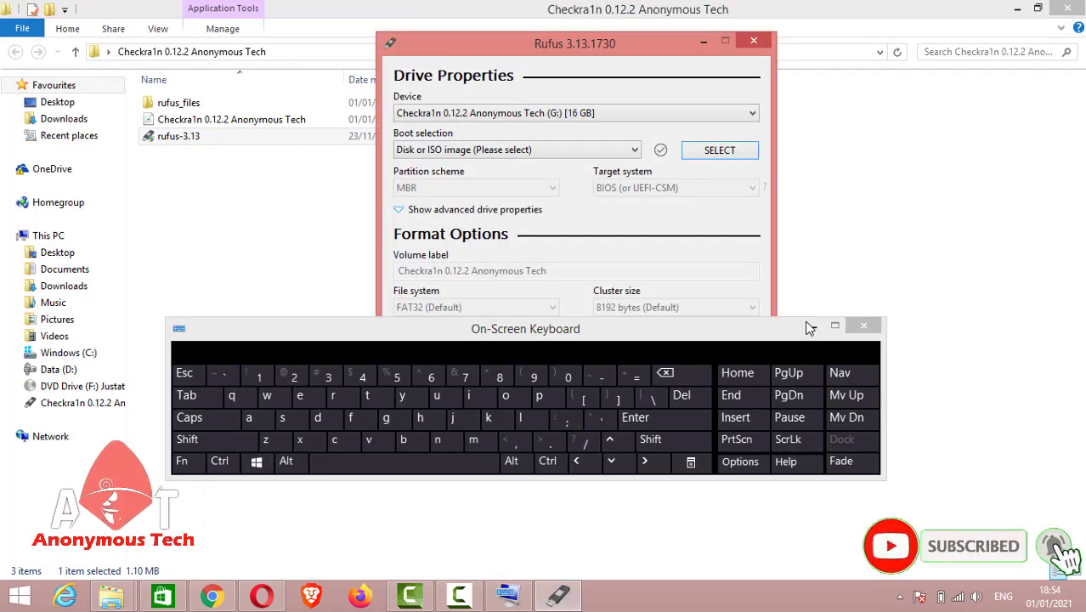
- Load the Checkra1n 0.12.2 Anonymous Tech ISO into Rufus and start writing to the 16 GB drive
click(863, 325)
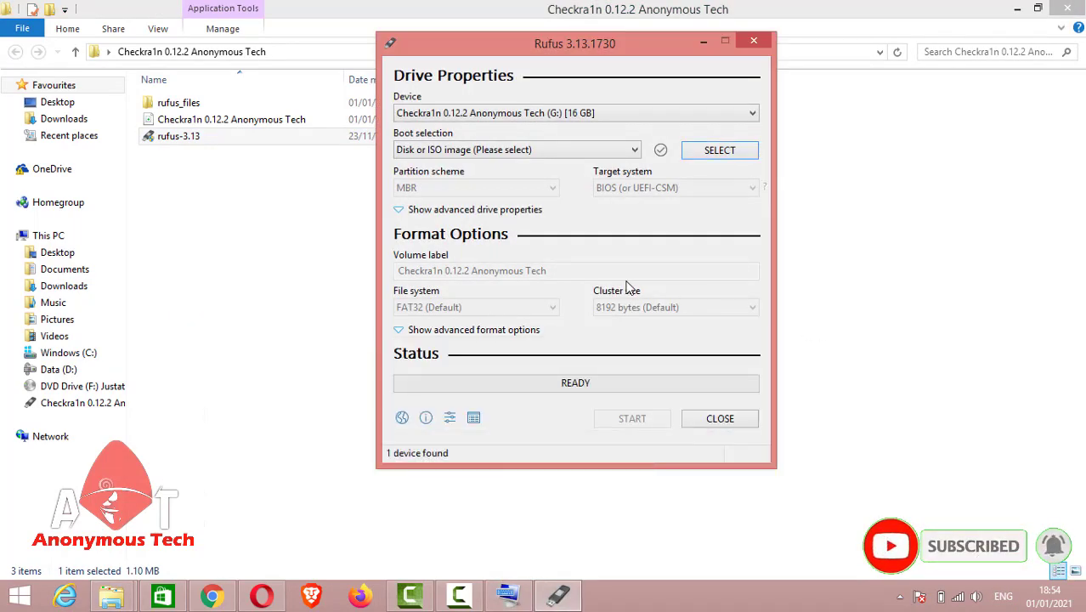
mouse_move(720, 150)
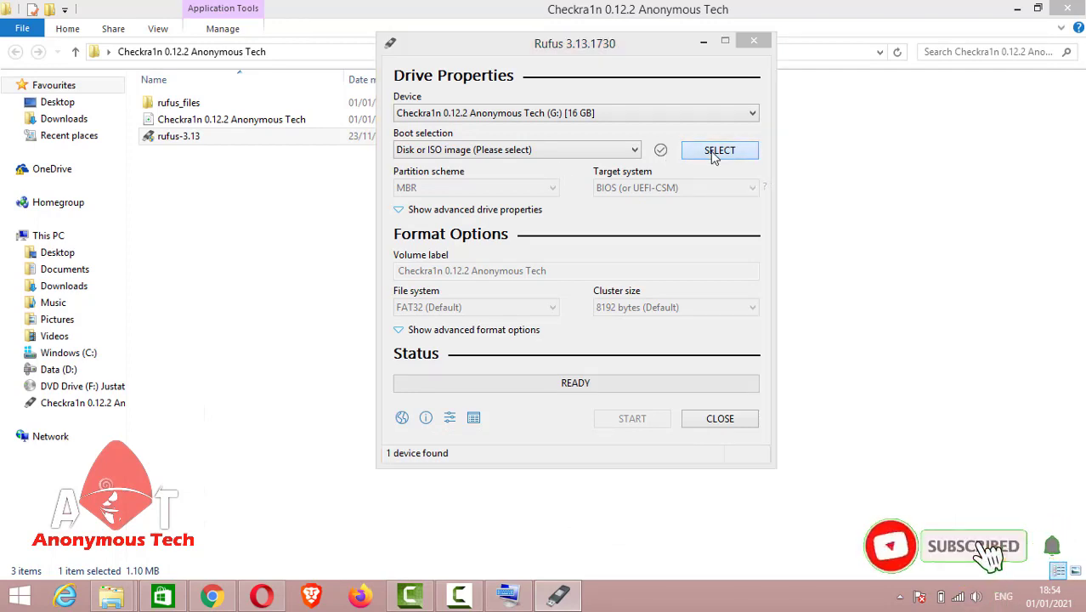
click(719, 151)
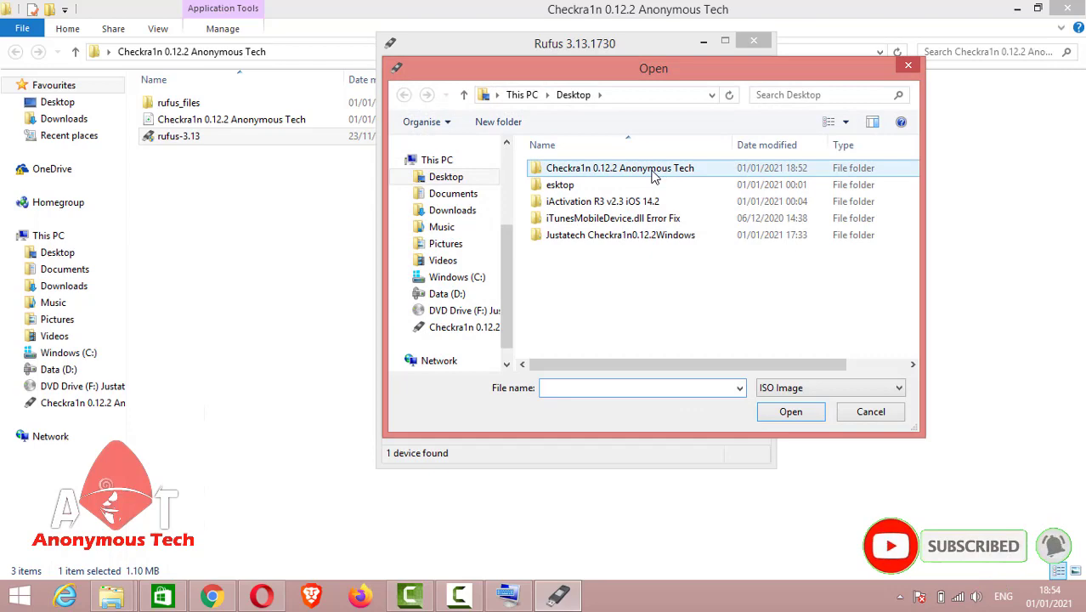
double_click(620, 168)
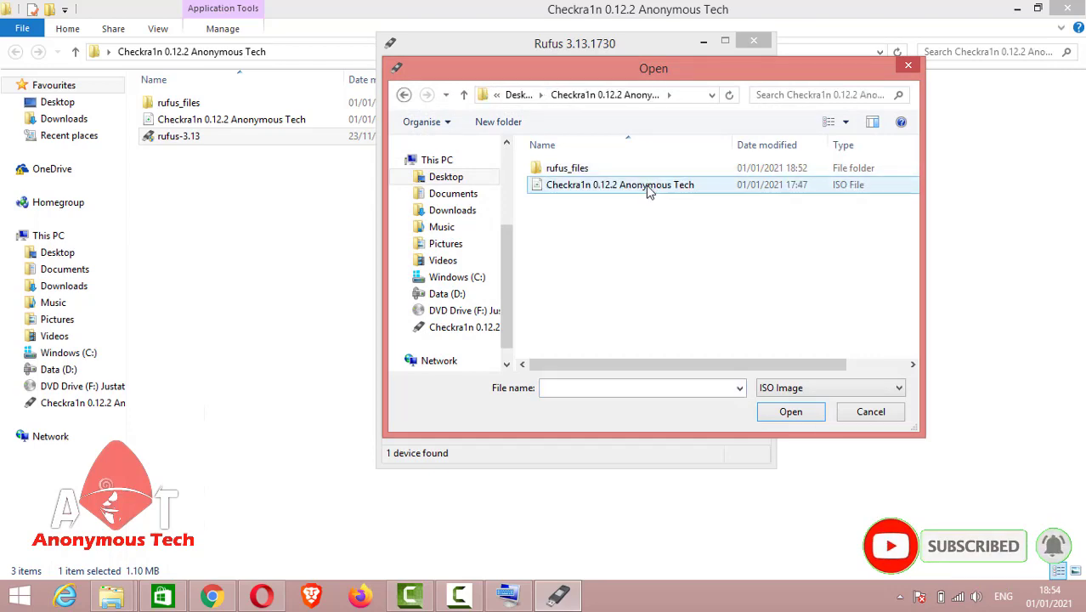
double_click(620, 184)
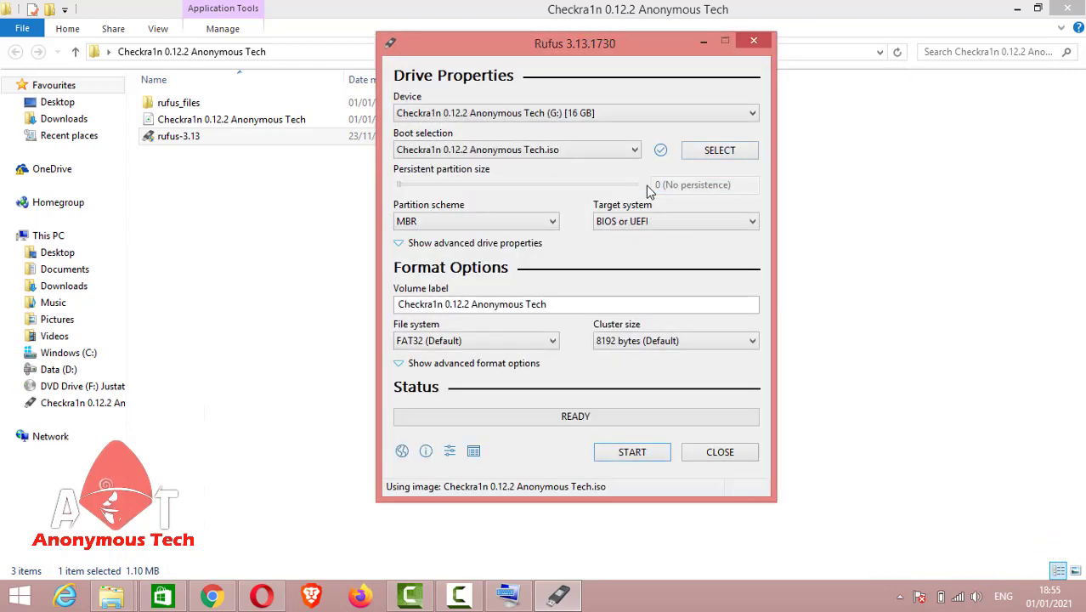
click(751, 221)
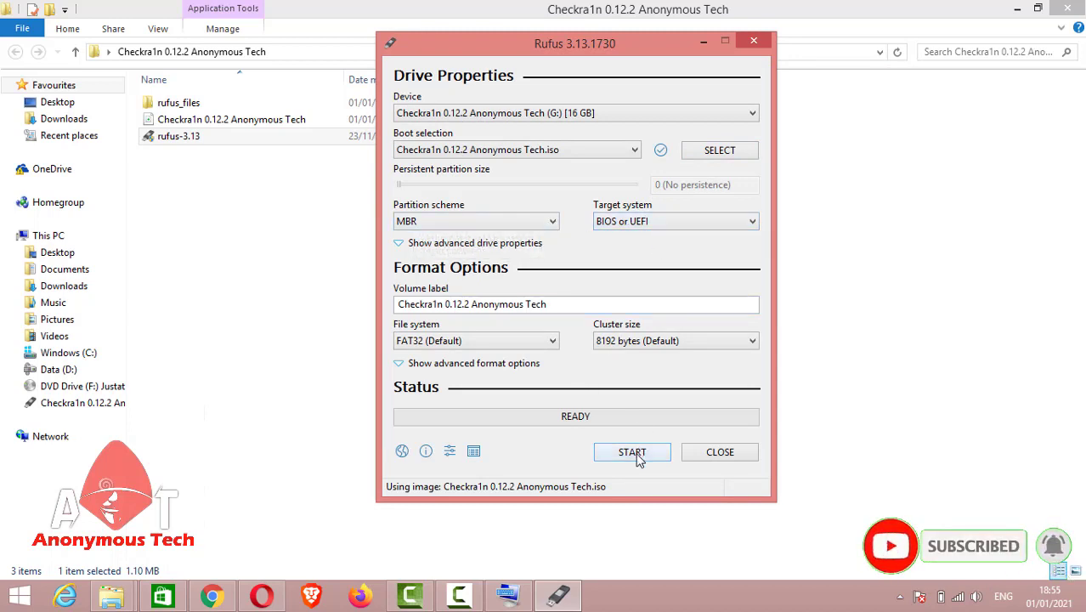
click(631, 451)
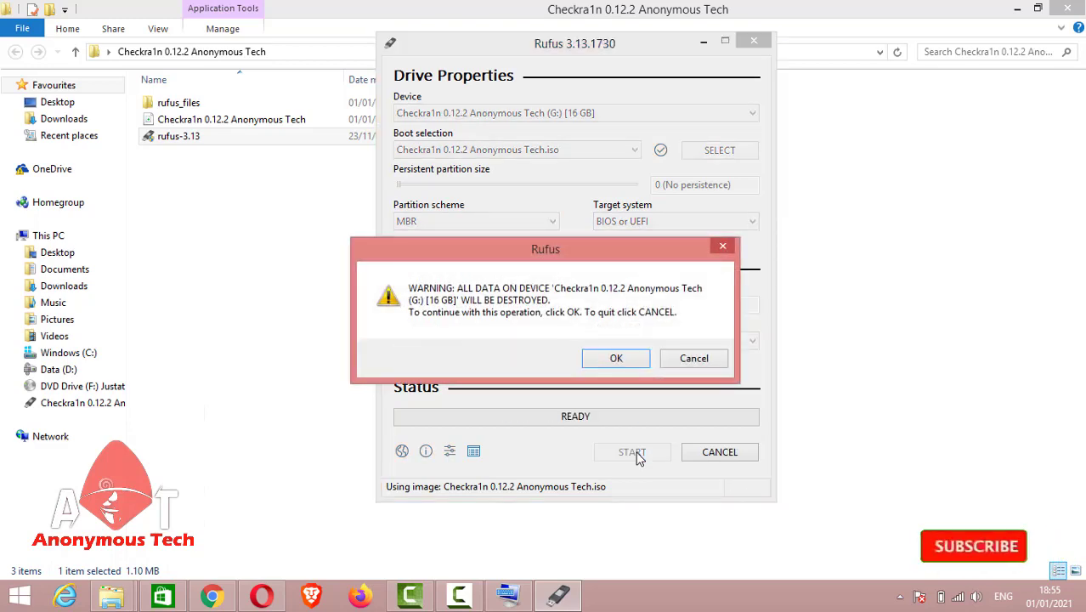
- Confirm the data destruction warning and let Rufus copy the checkra1n ISO files
click(615, 358)
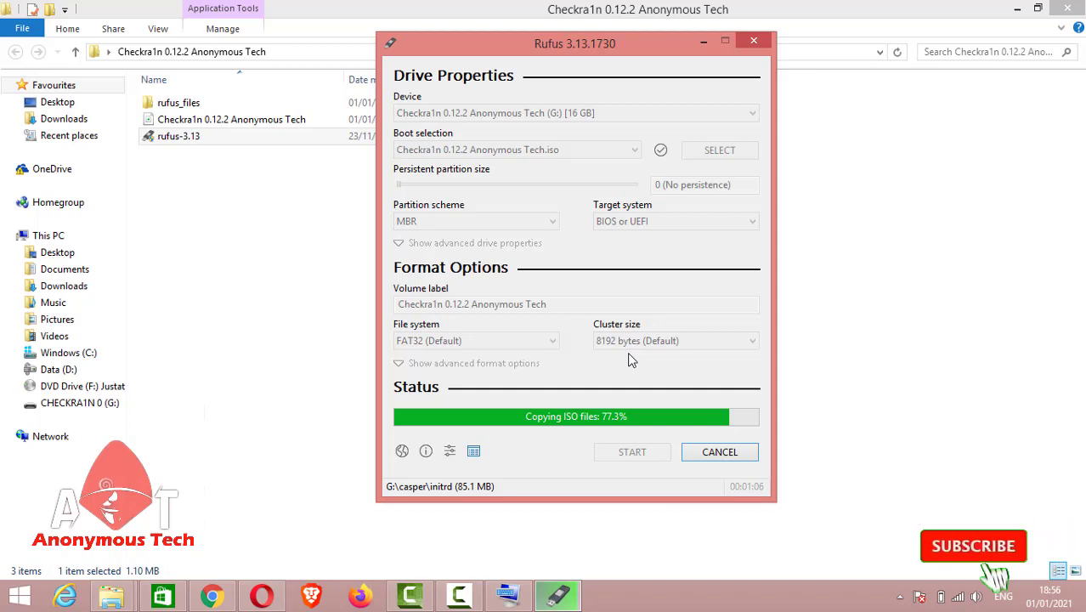
click(973, 546)
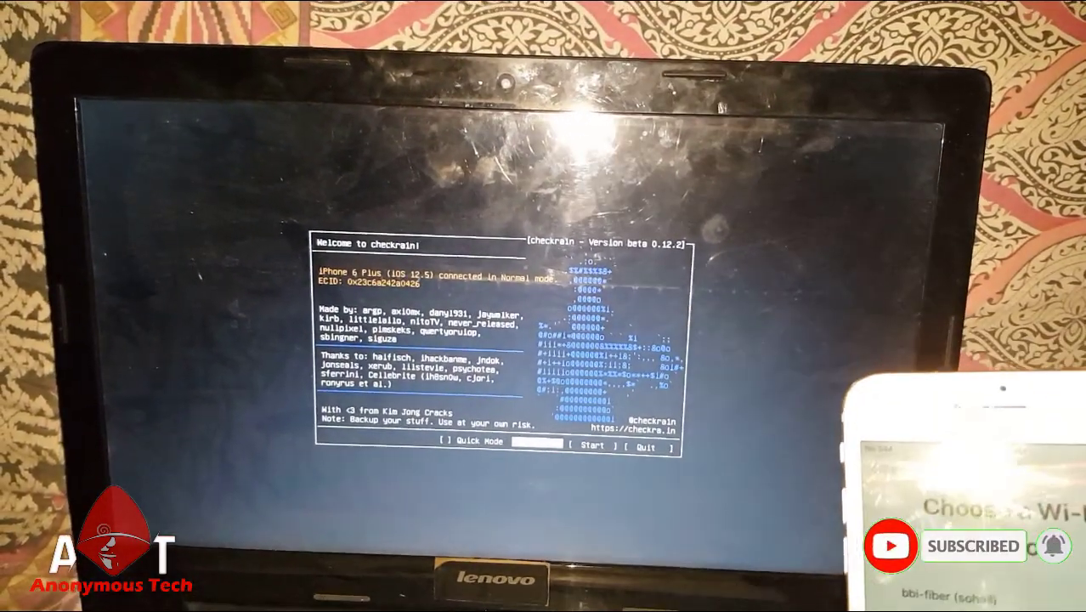
- Select Start on the checkra1n welcome screen to put the iPhone 6 Plus into recovery mode
click(591, 445)
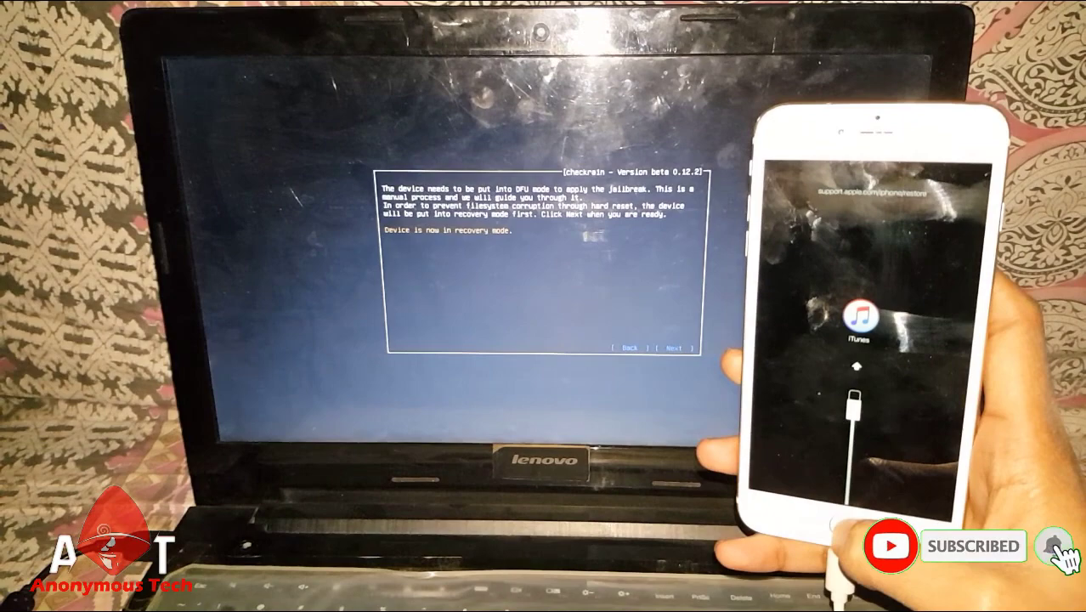
- Go through the DFU mode instructions with Next and Start until the jailbreak install progress appears
click(675, 348)
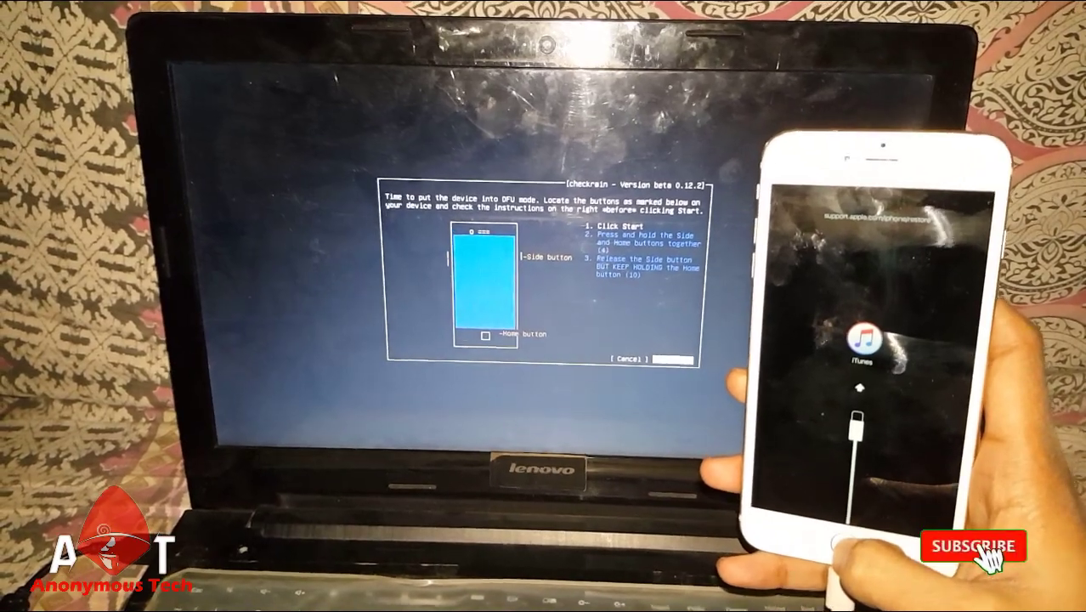
click(972, 546)
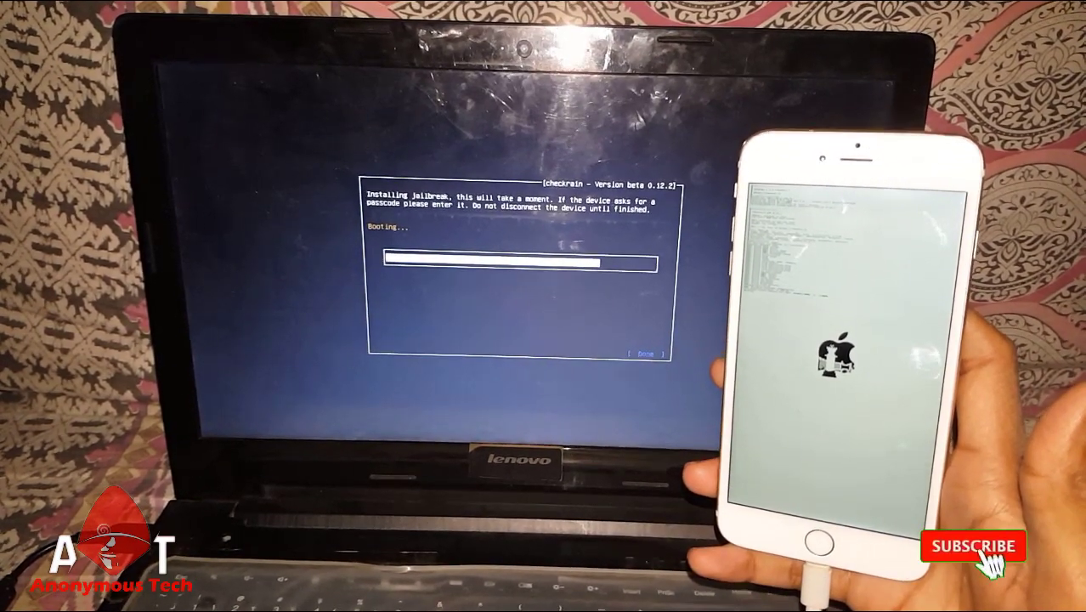
click(973, 546)
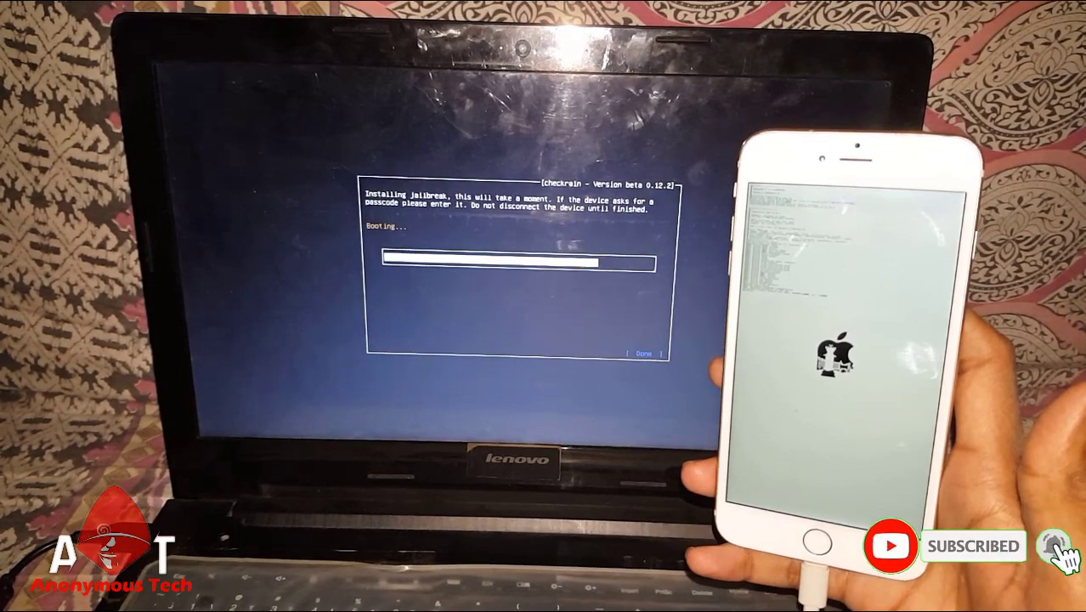